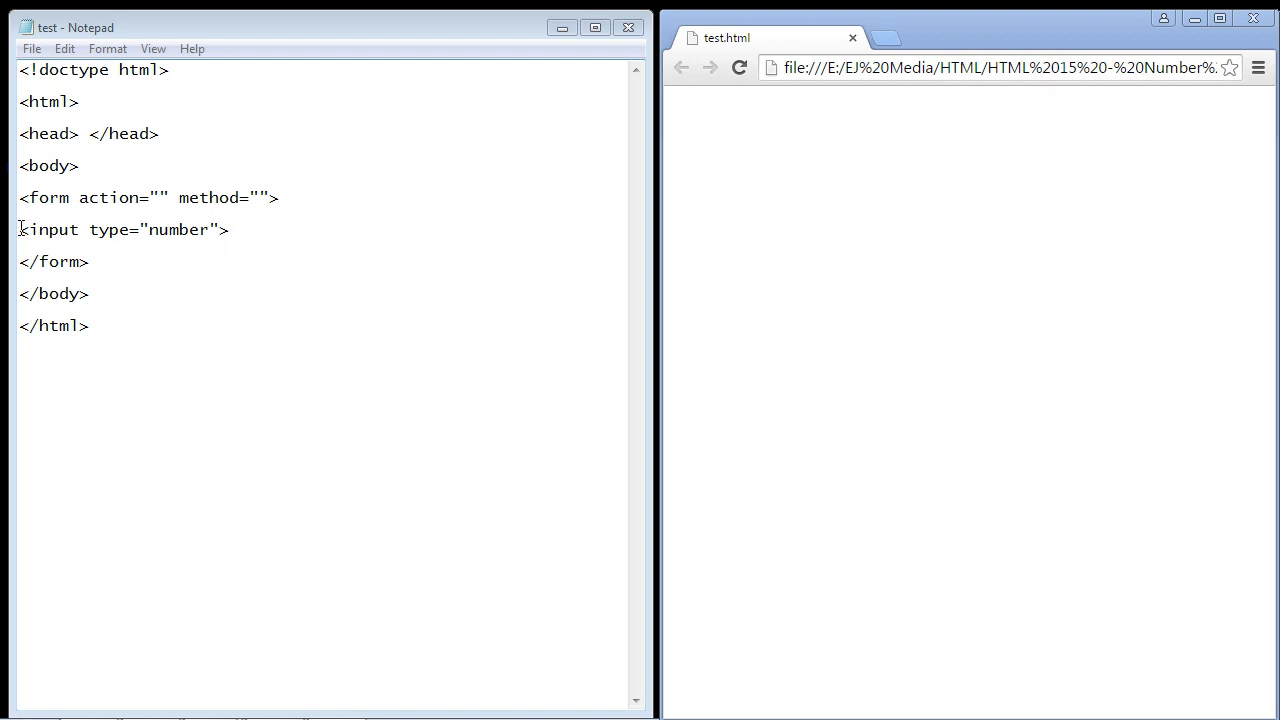
Highlight the number input type in the Notepad code, then switch to Chrome
double_click(48, 229)
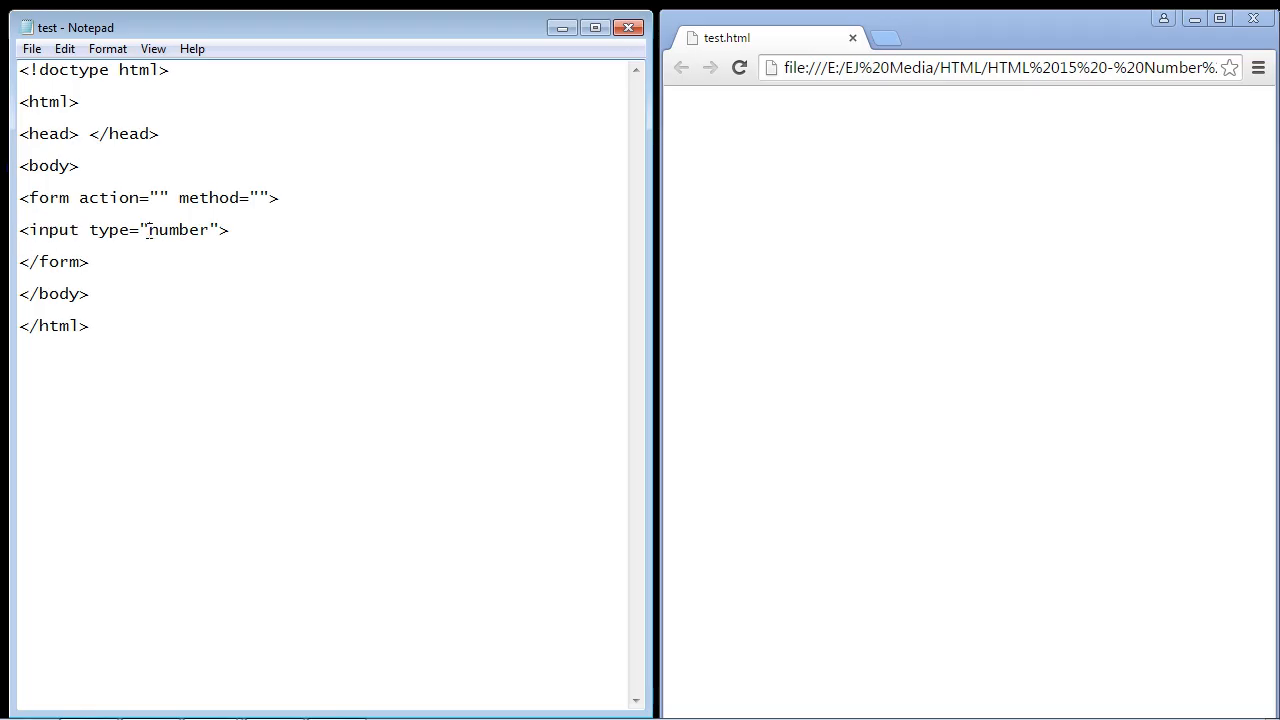
double_click(178, 230)
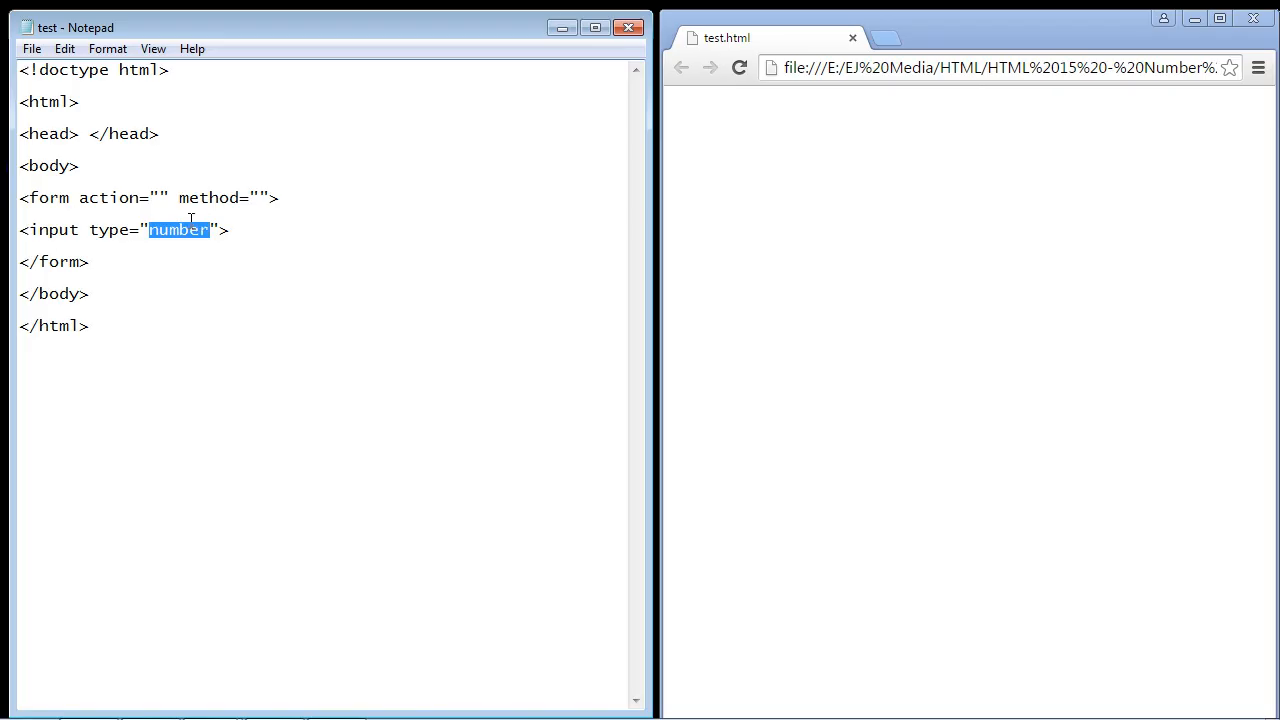
click(739, 67)
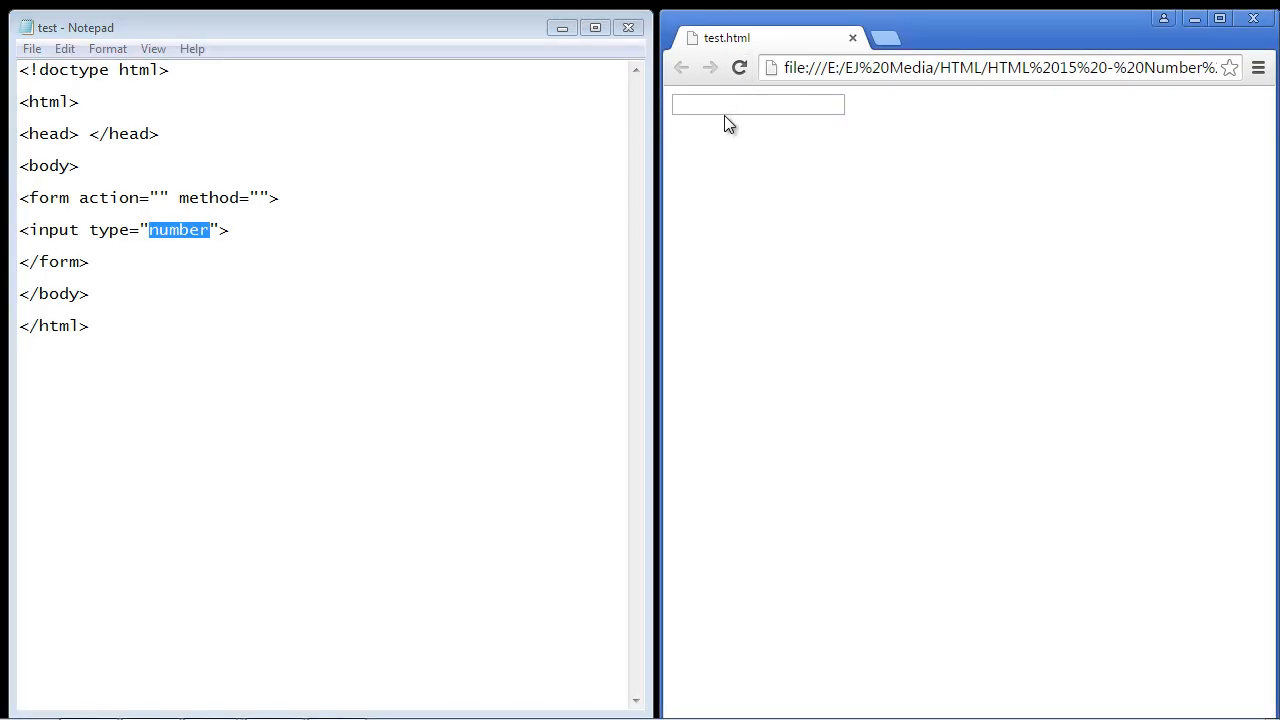
Type 4677 into the page's number box and step it down to 4675
click(757, 104)
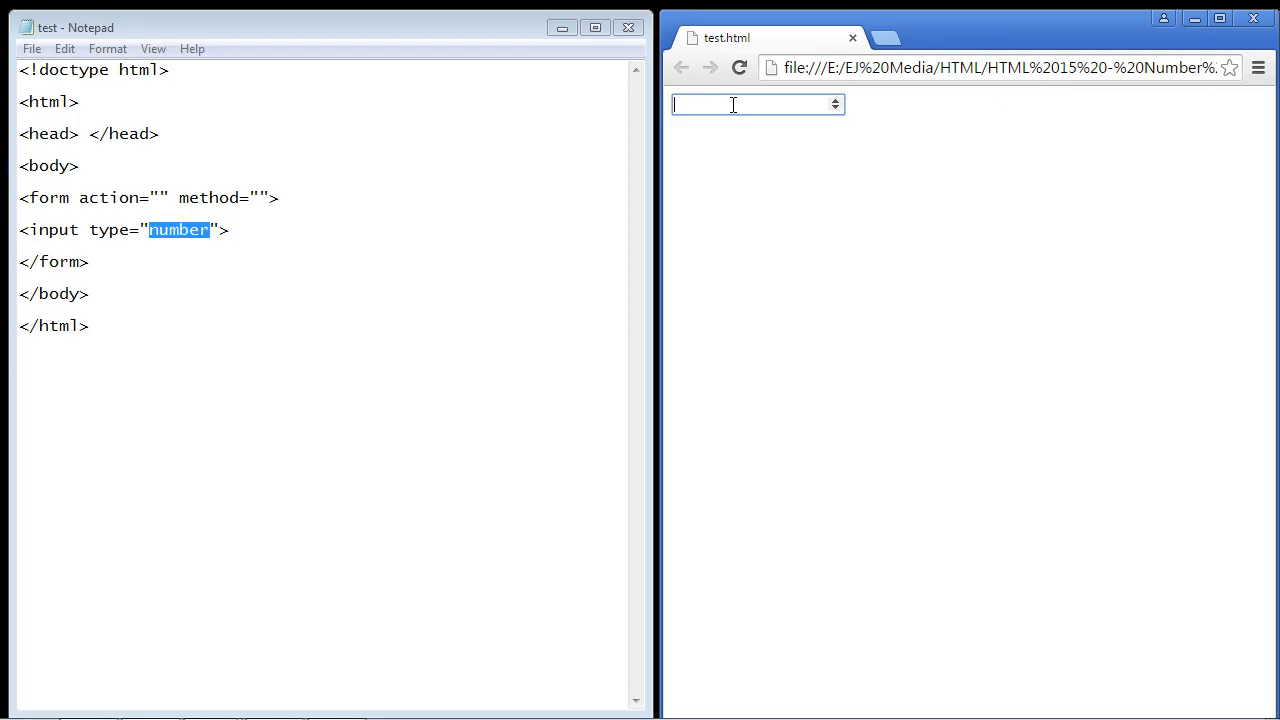
text(46)
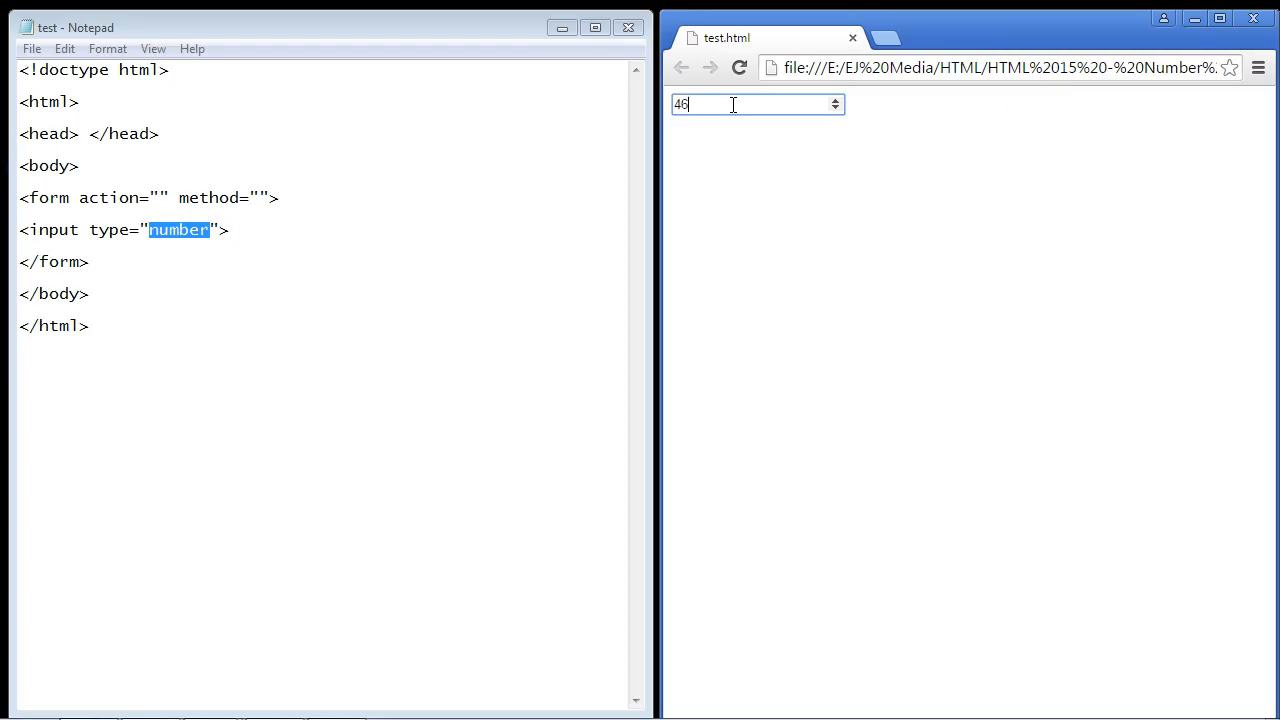
text(77)
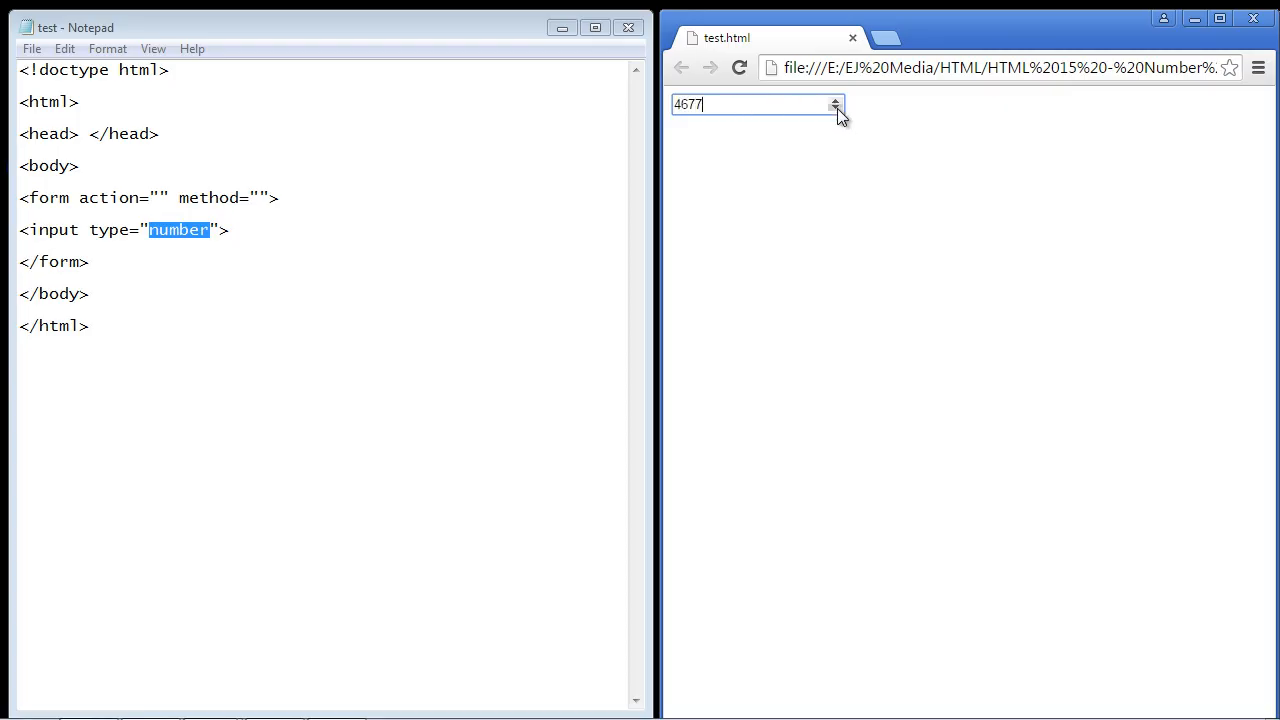
click(836, 110)
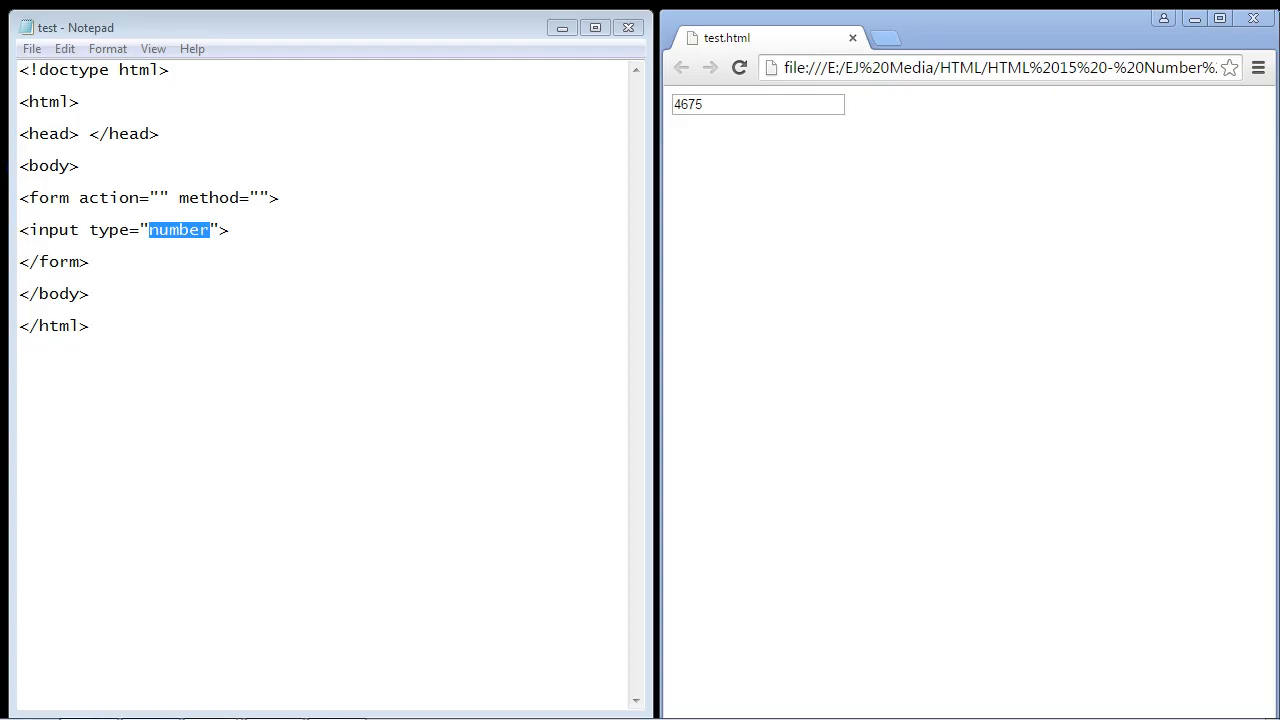
click(757, 104)
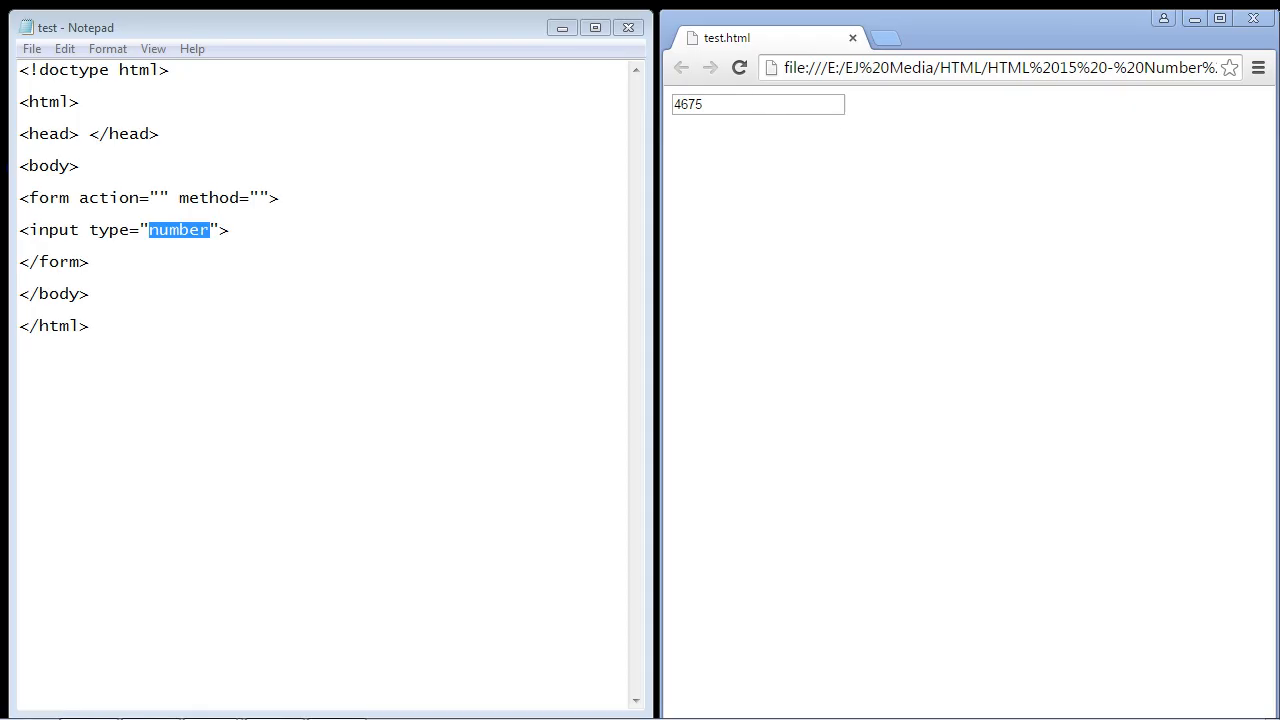
Add min="0" max="20" after type="number", then change the max value to 50
click(757, 104)
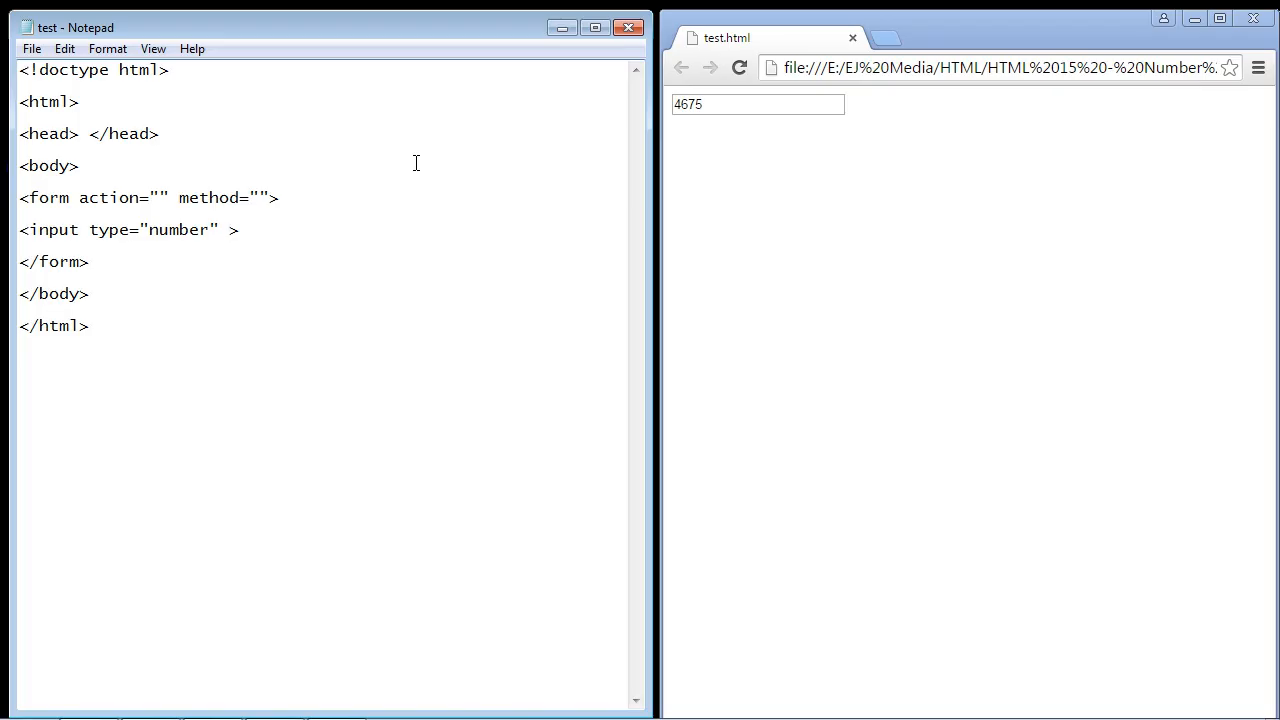
text(min="0" max="20")
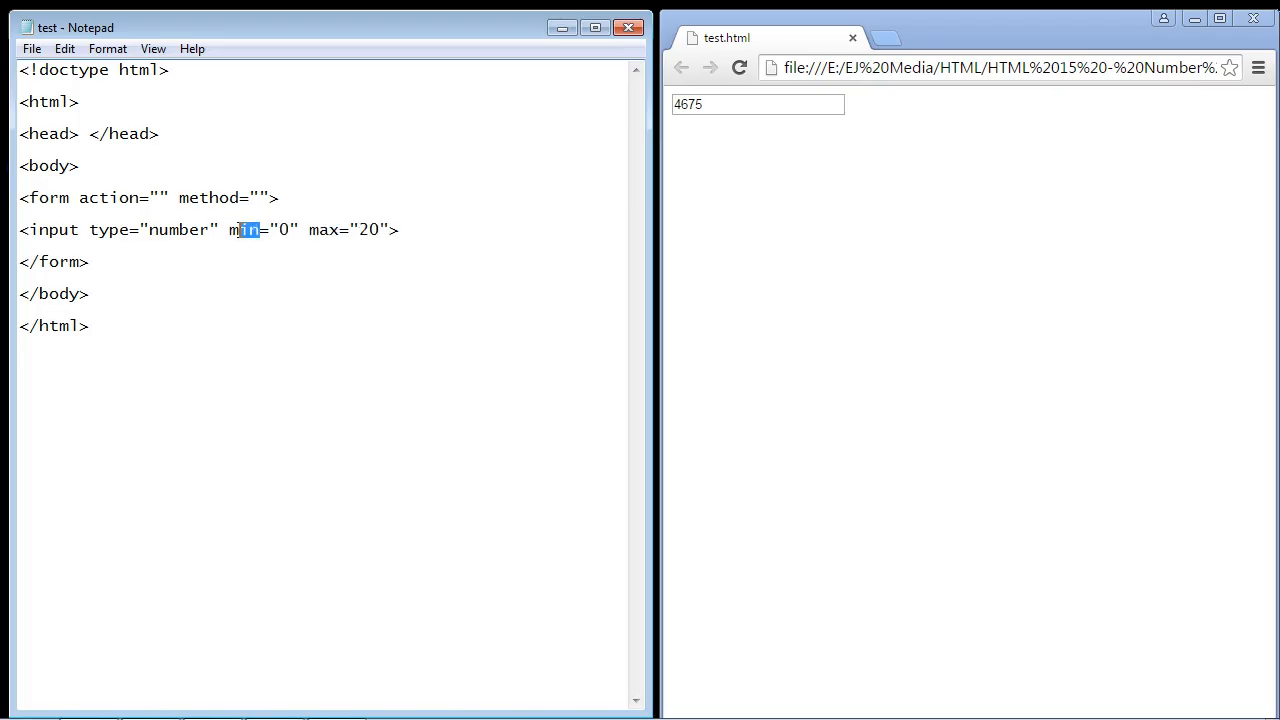
double_click(324, 229)
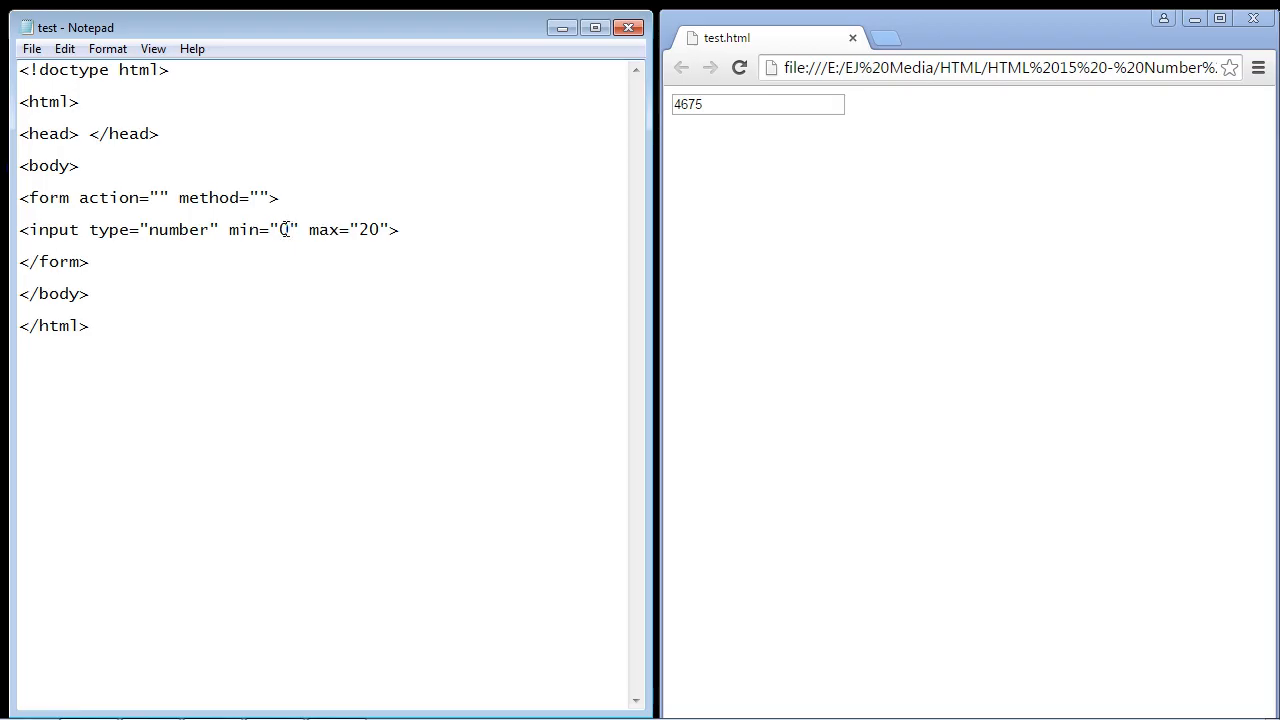
double_click(369, 229)
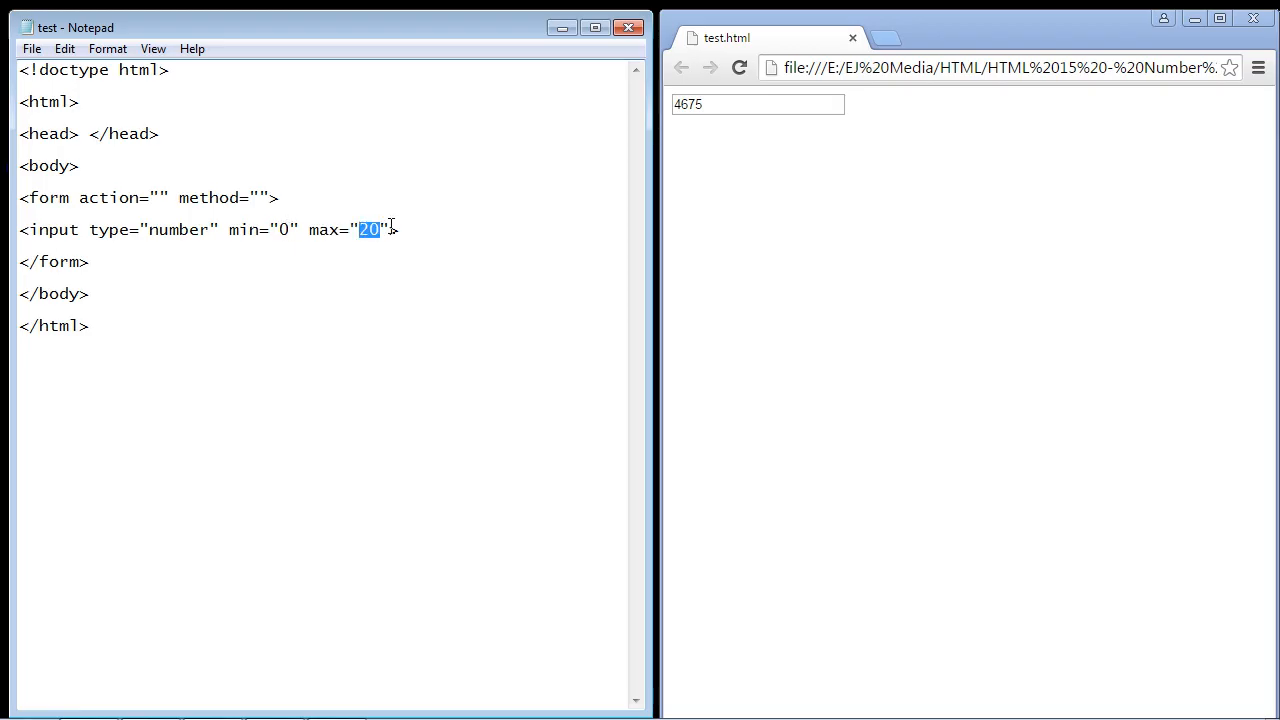
text(5)
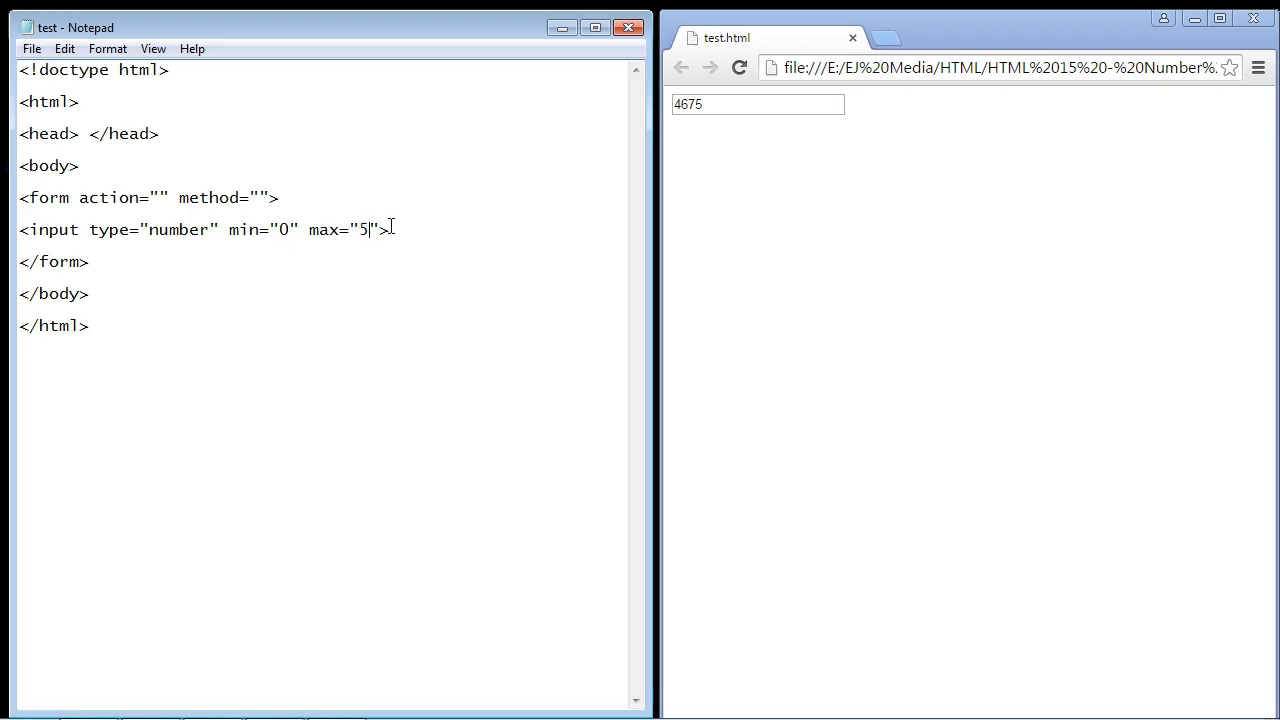
text(0)
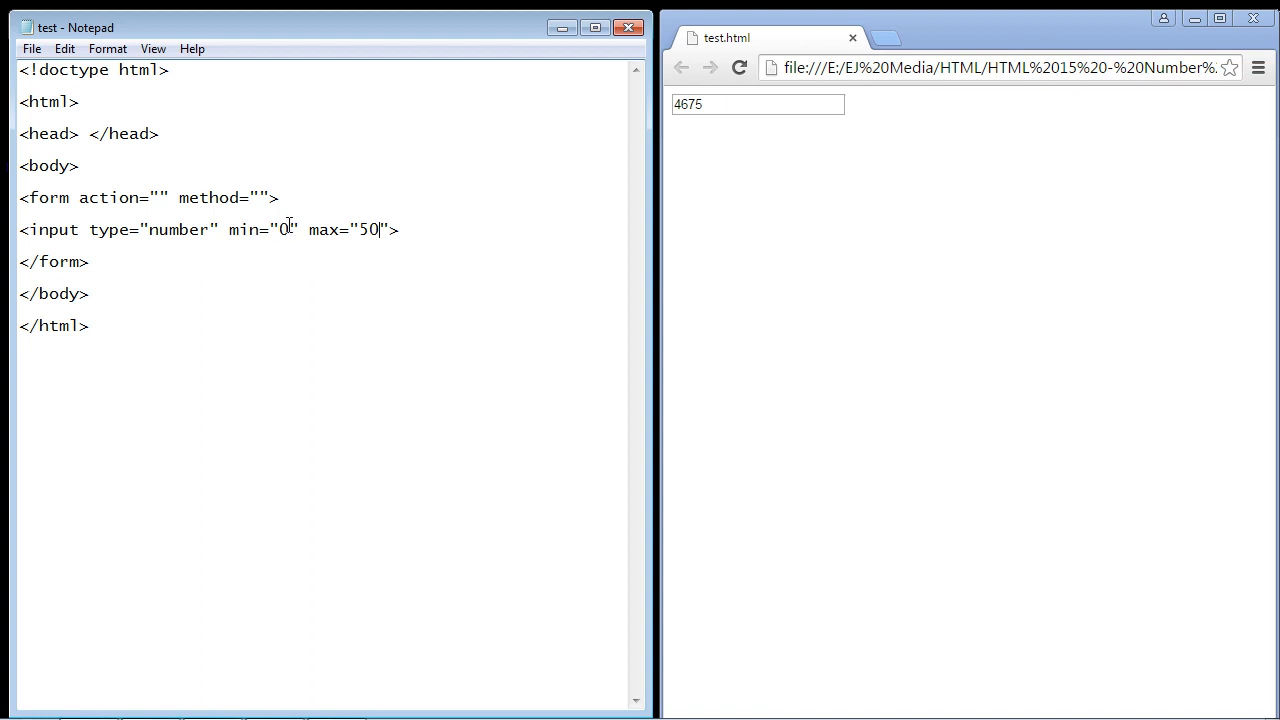
mouse_move(285, 229)
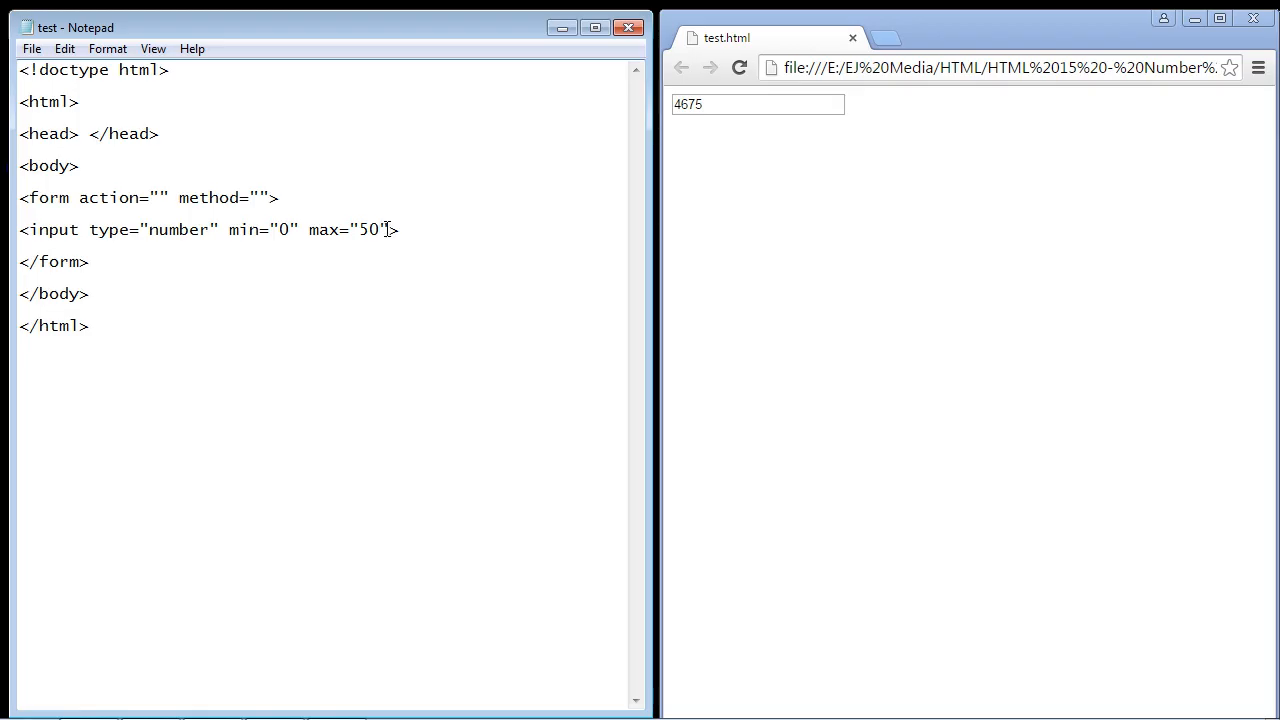
Save the edited HTML file with File > Save
click(31, 48)
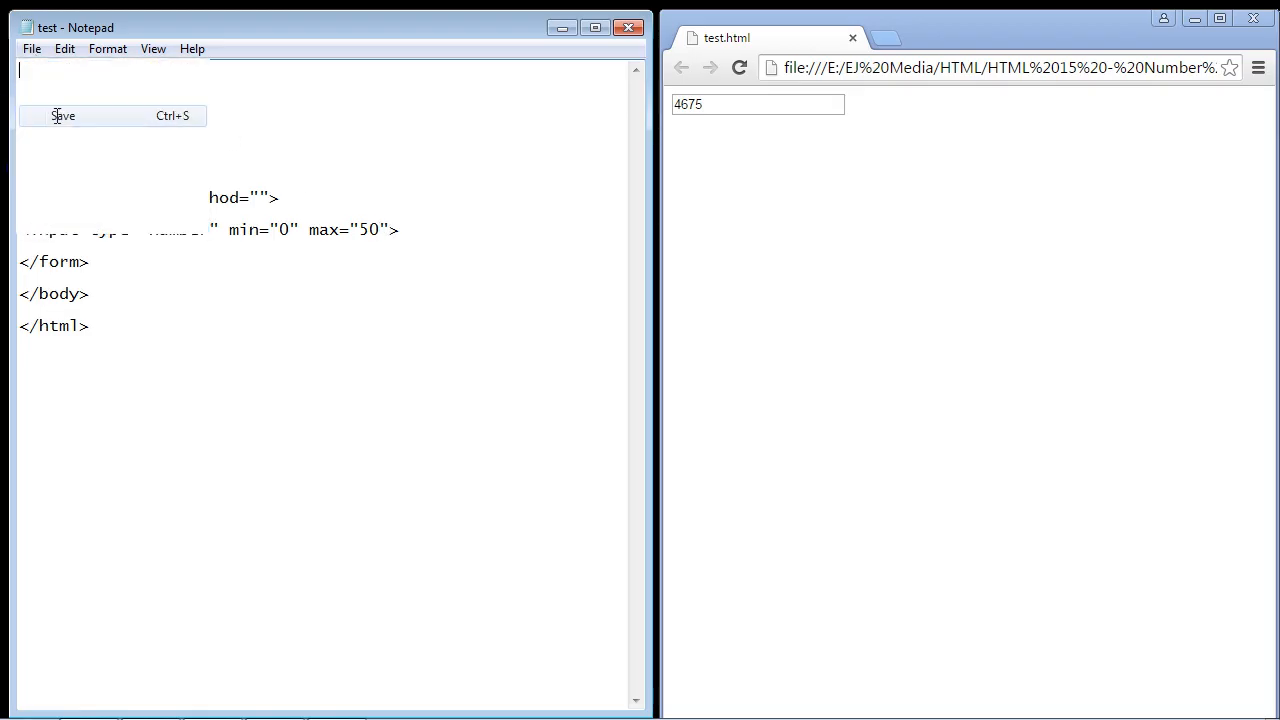
click(62, 115)
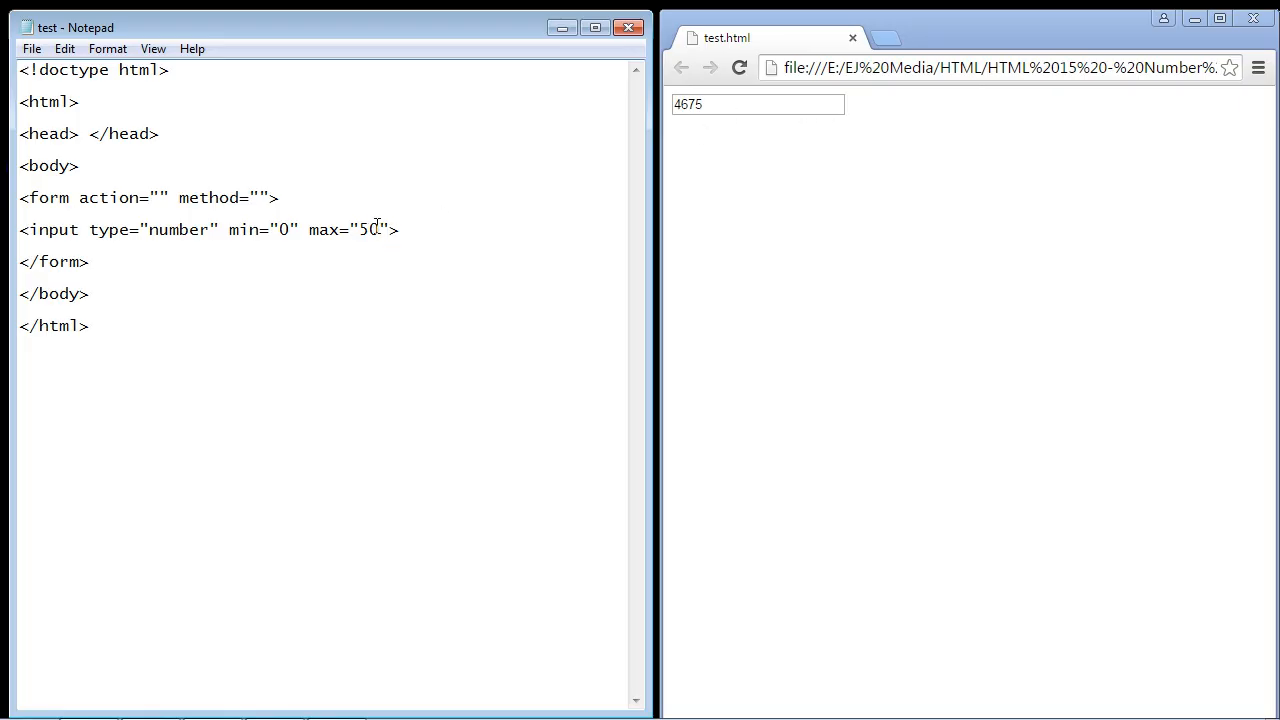
Reload the page, try the limited number box, and highlight 'number' in Notepad
click(739, 68)
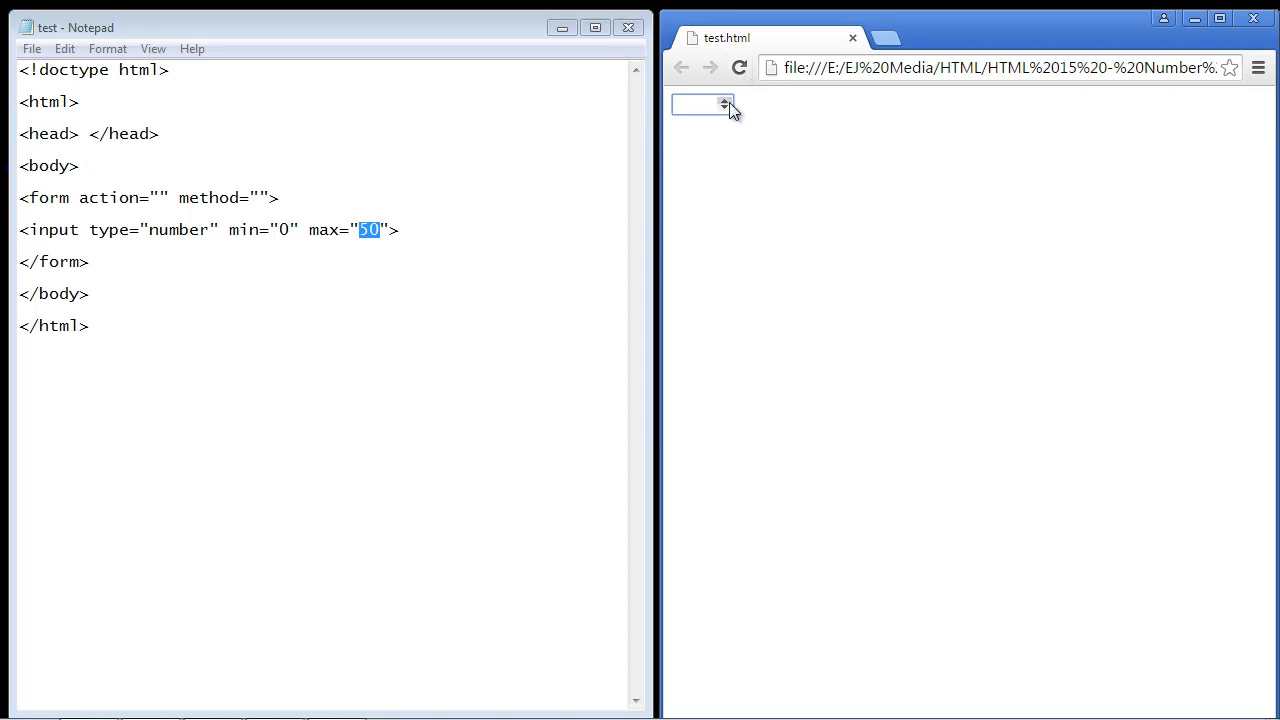
text(4)
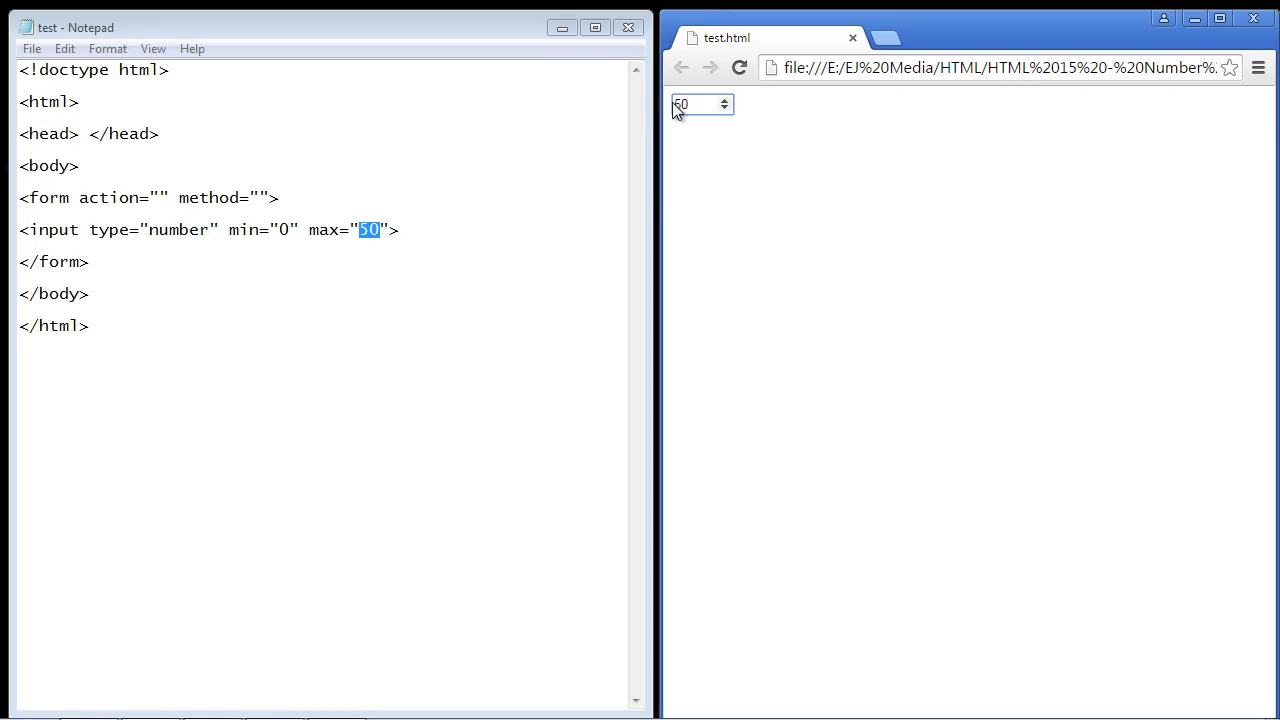
click(695, 104)
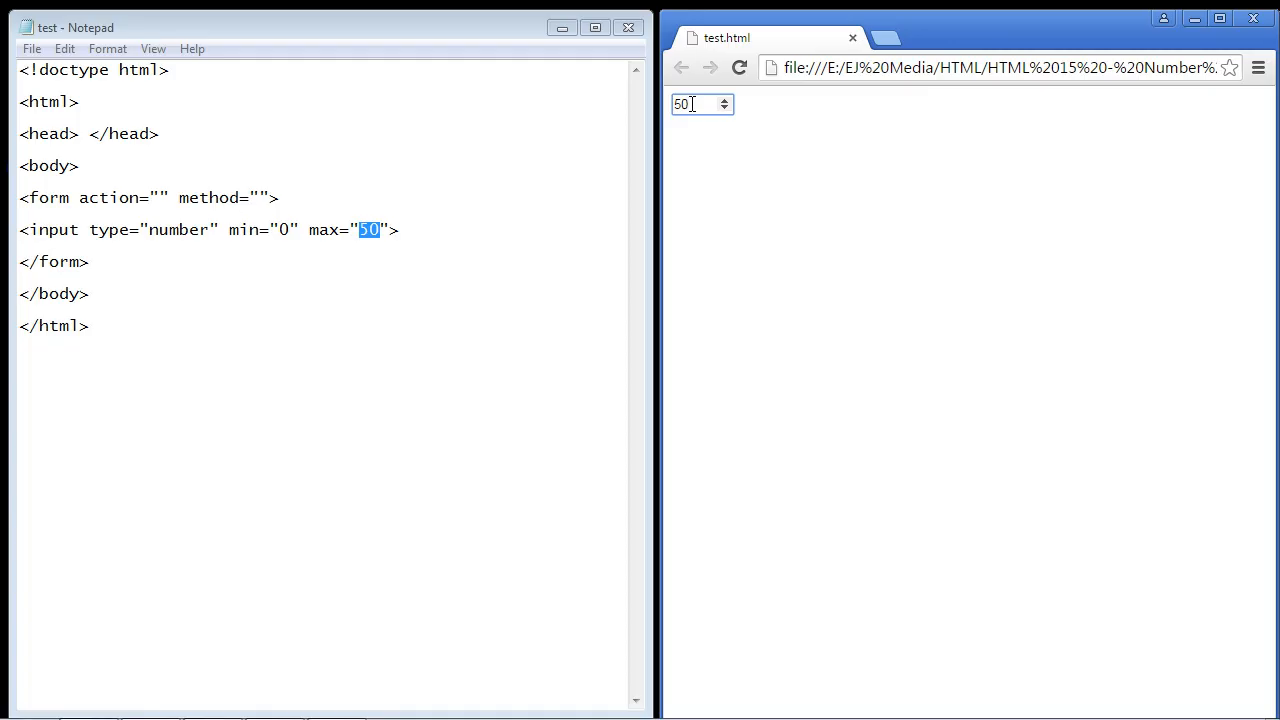
double_click(178, 229)
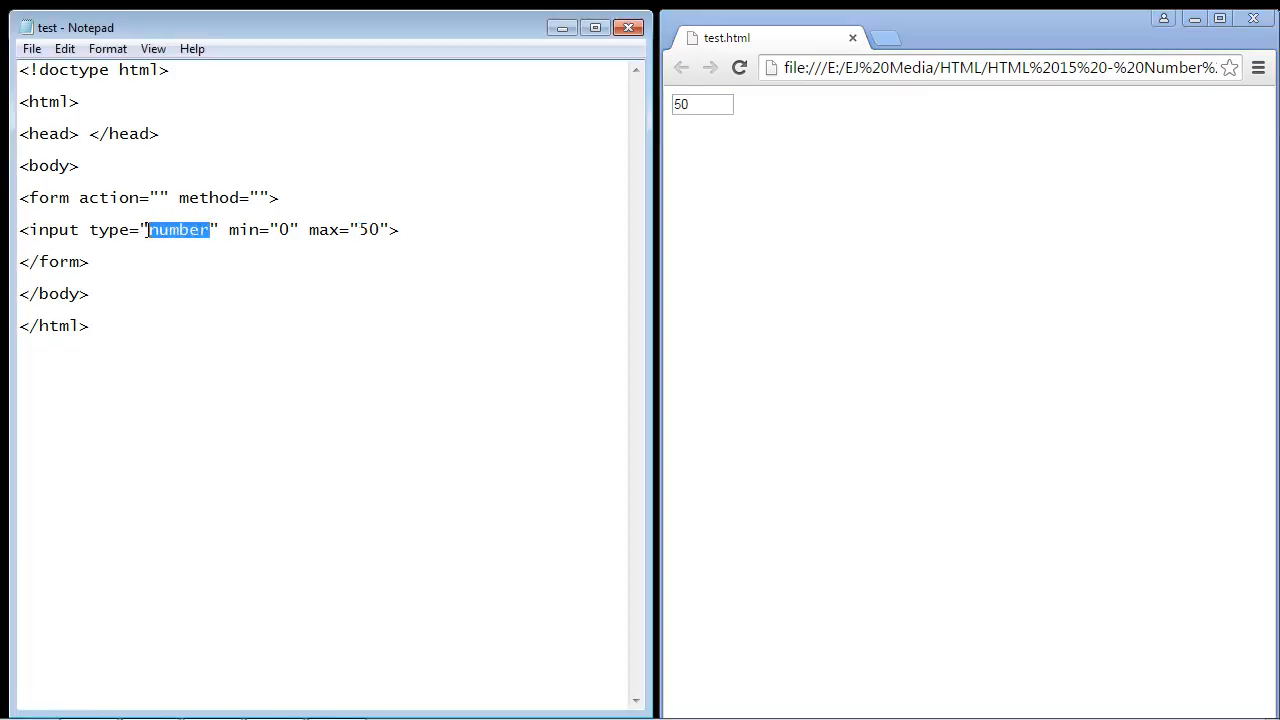
mouse_move(200, 142)
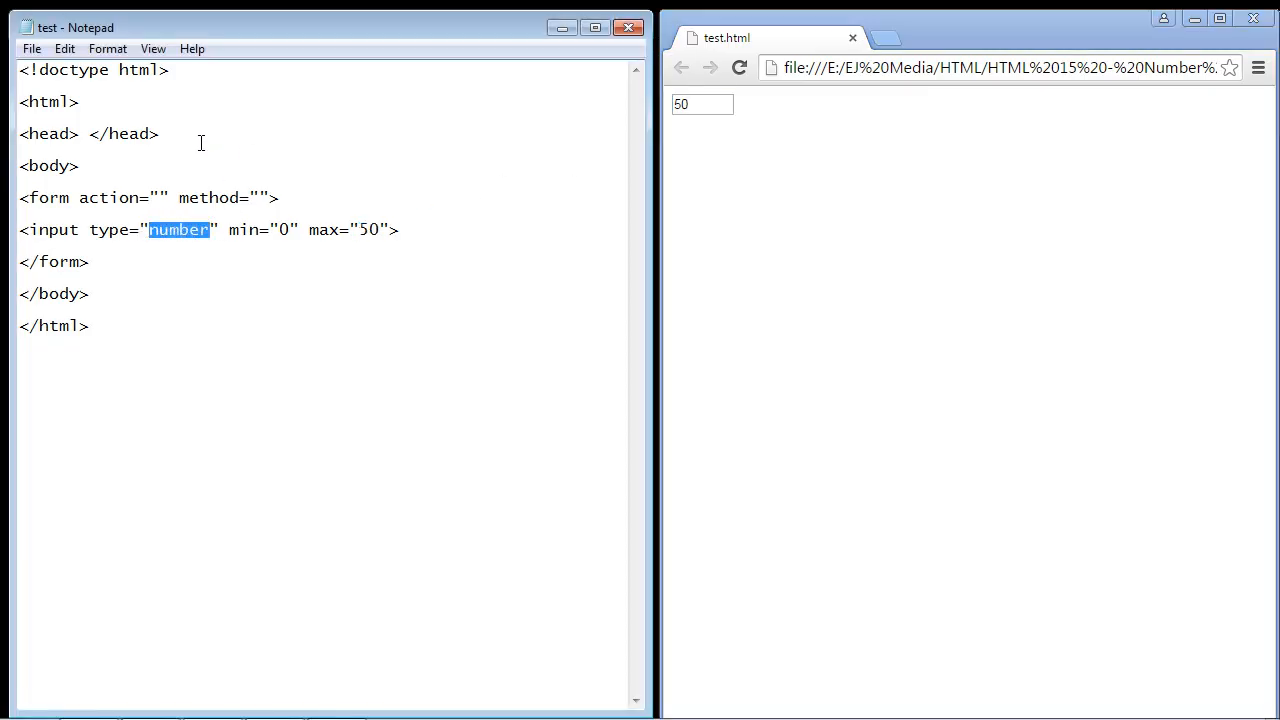